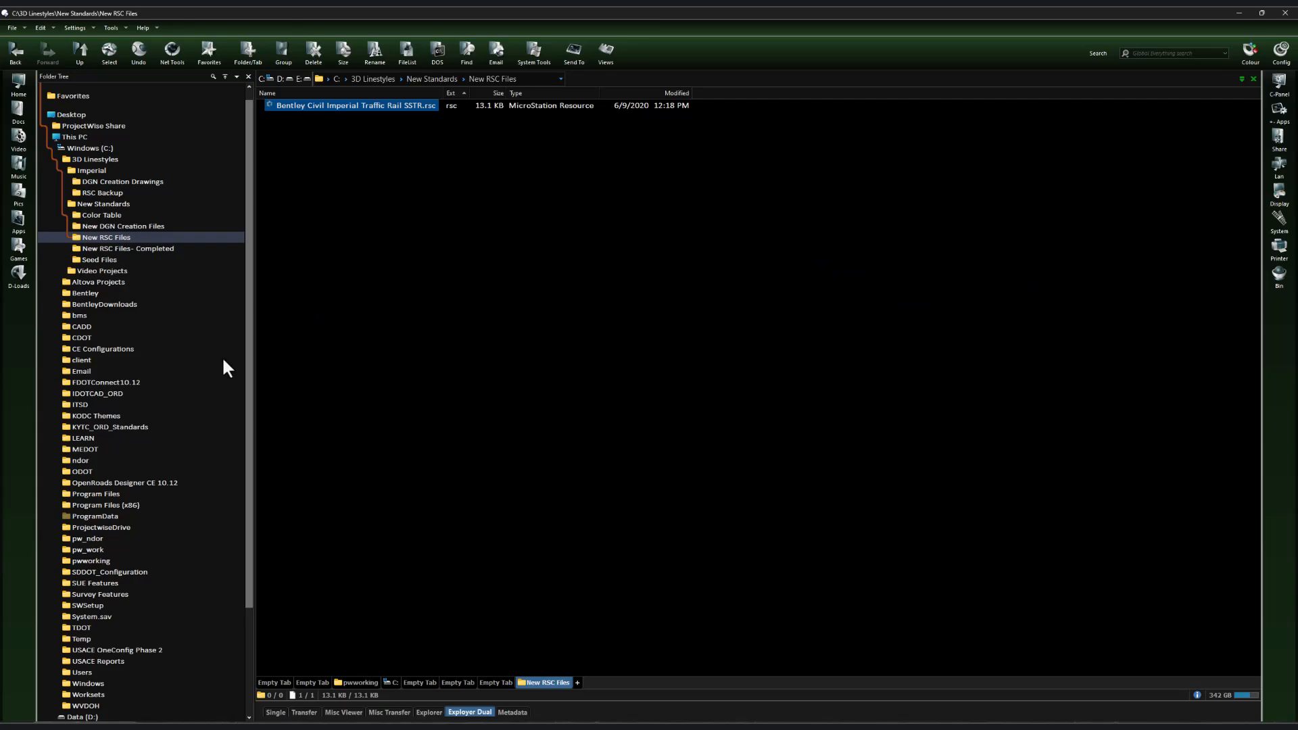
{"action": "mouse_move", "coordinate": [402, 112]}
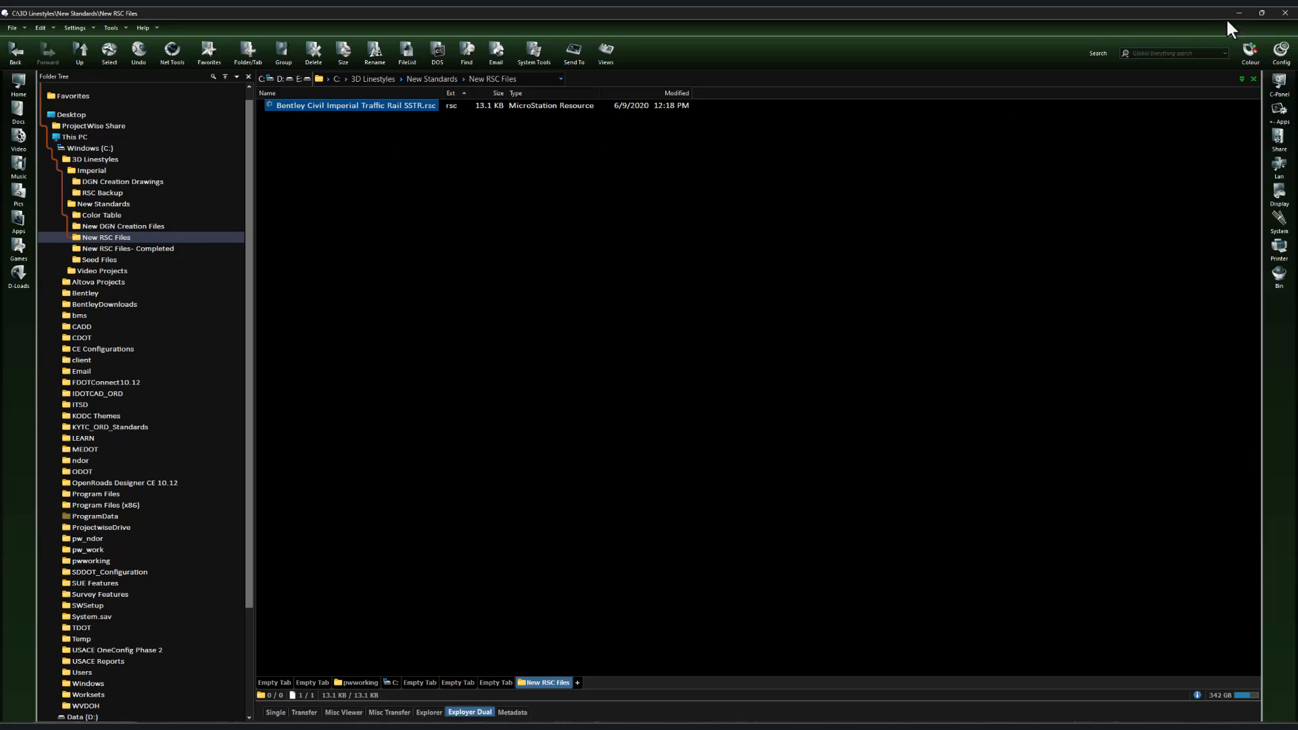
Hide the Directory Opus window so the MicroStation traffic rail design is visible
{"action": "double_click", "coordinate": [354, 105]}
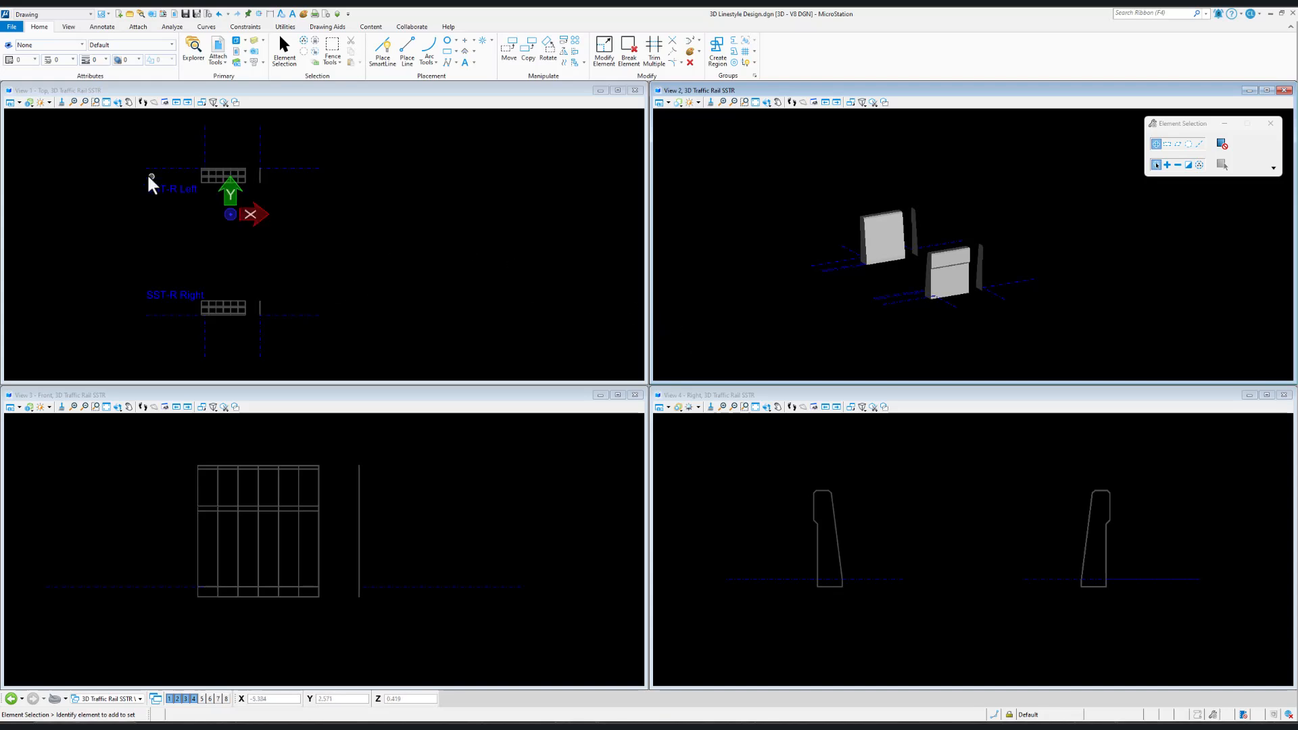
Change the end solids of both rails to colour 14 with Change Attributes
{"action": "left_click", "coordinate": [26, 102]}
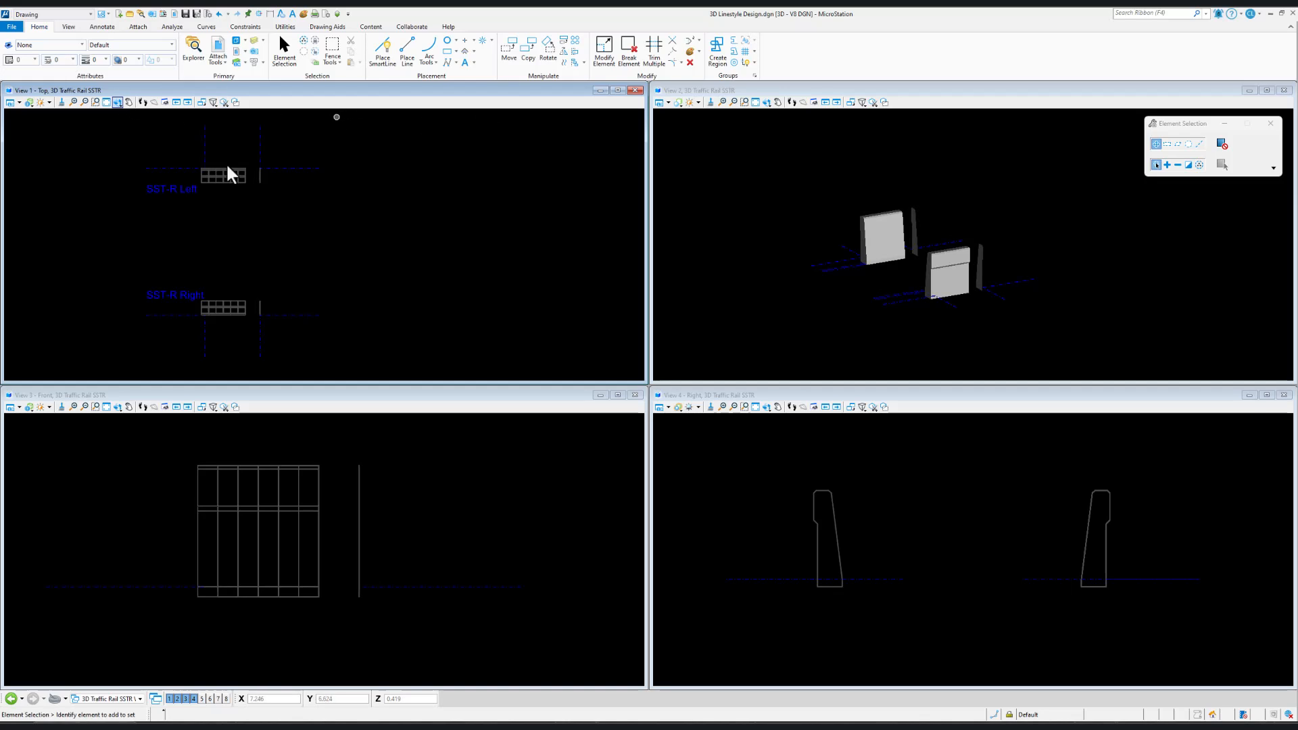
{"action": "left_click", "coordinate": [204, 174]}
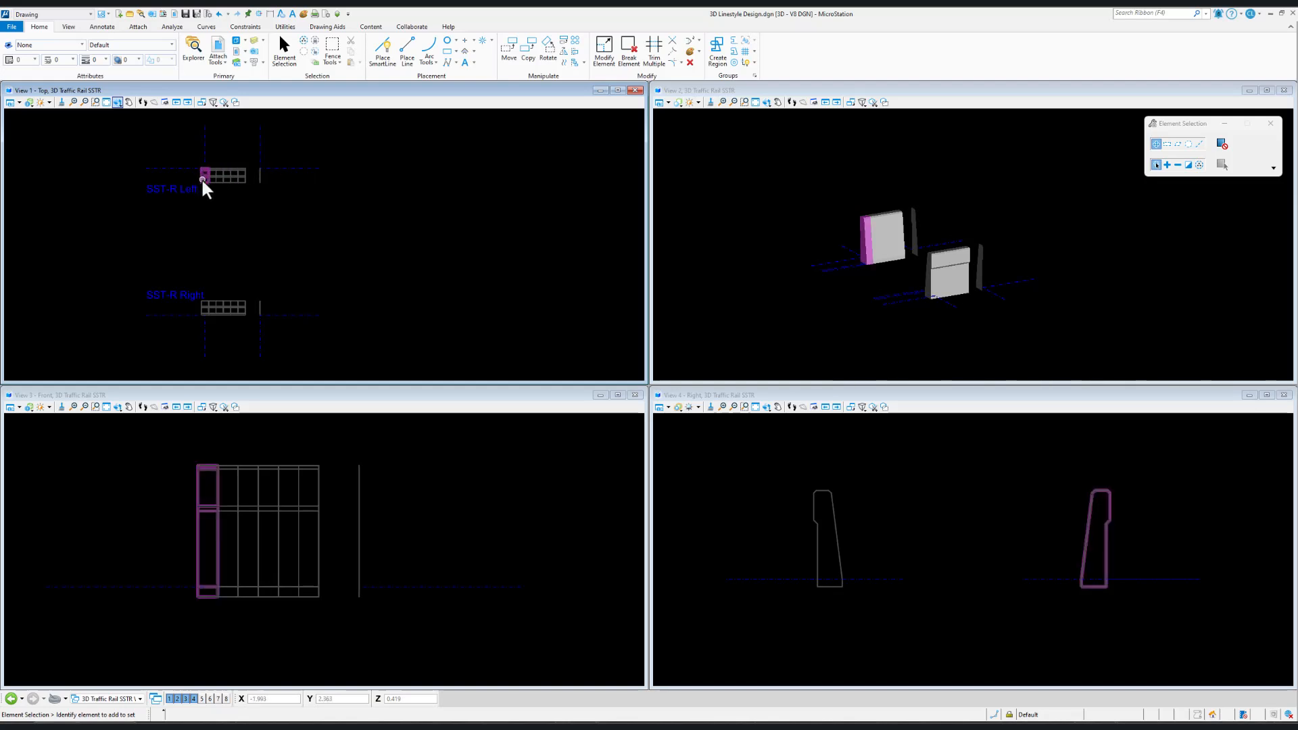
{"action": "left_click", "coordinate": [203, 175]}
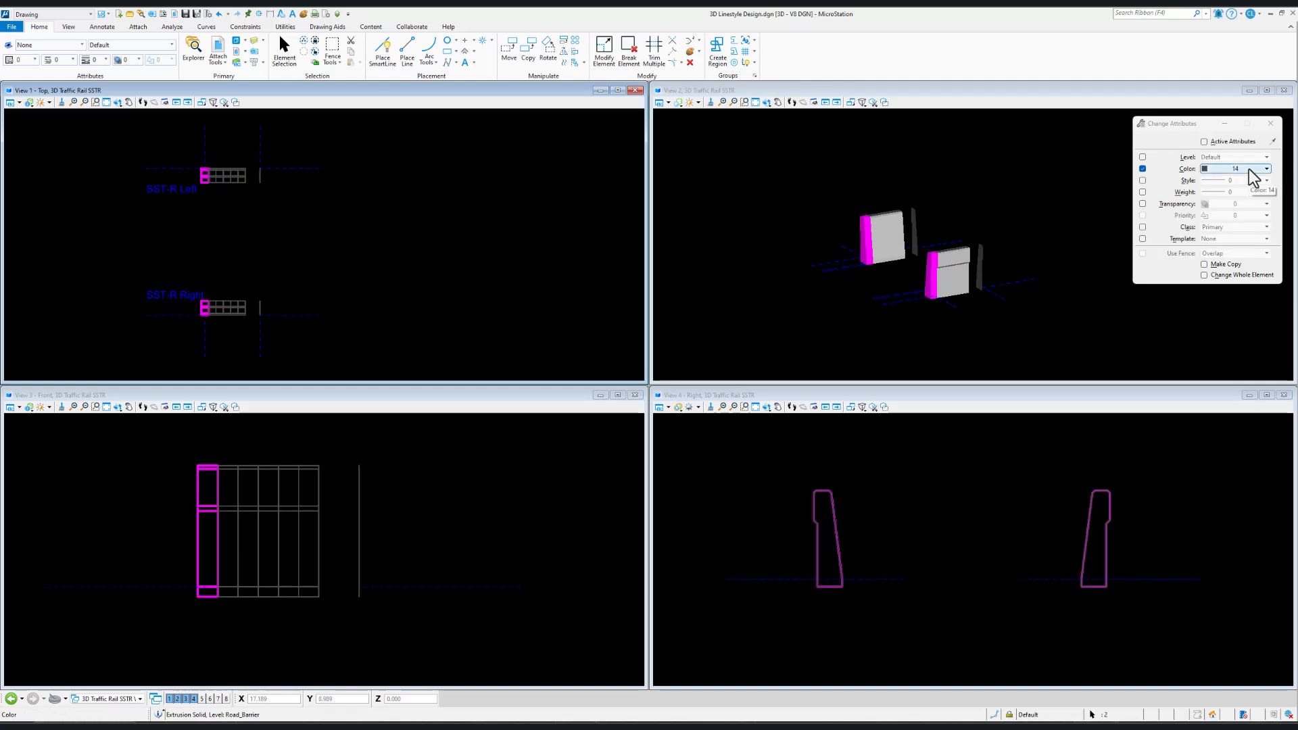
{"action": "left_click", "coordinate": [1266, 168]}
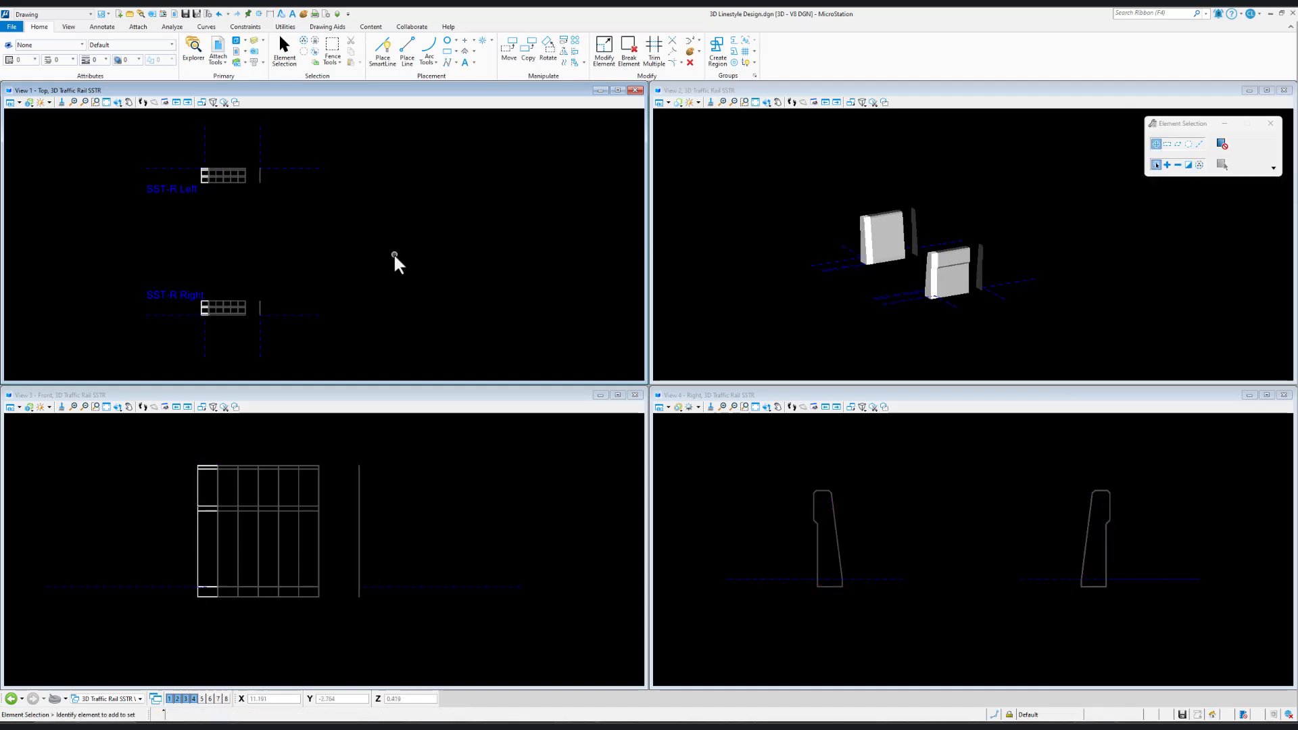
{"action": "mouse_move", "coordinate": [892, 274]}
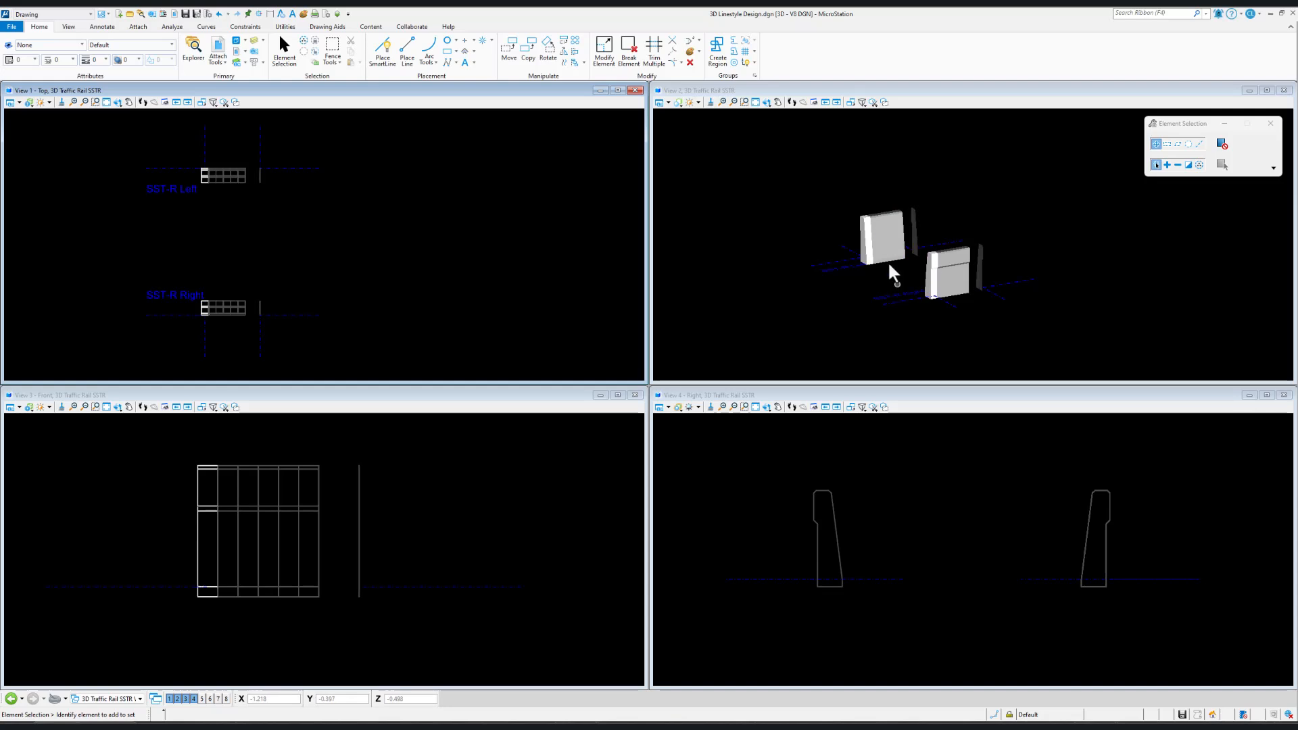
{"action": "mouse_move", "coordinate": [389, 245]}
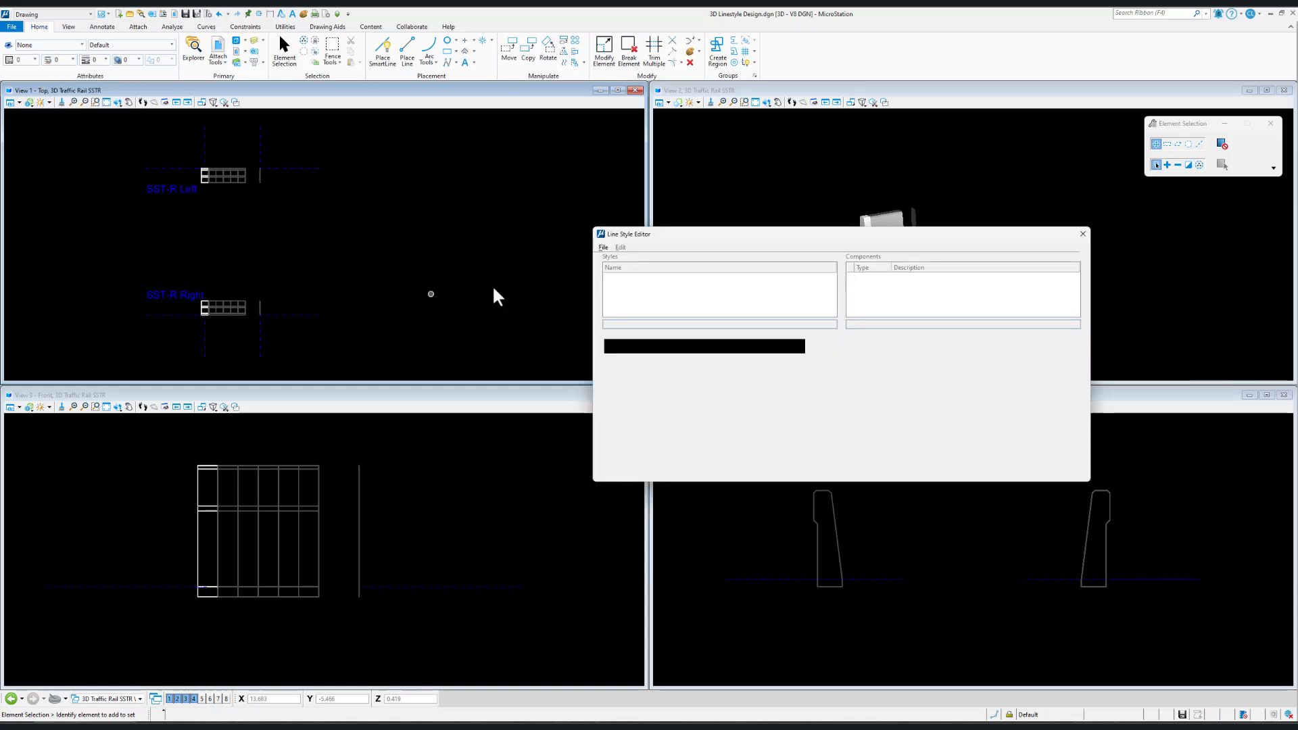
{"action": "mouse_move", "coordinate": [641, 357]}
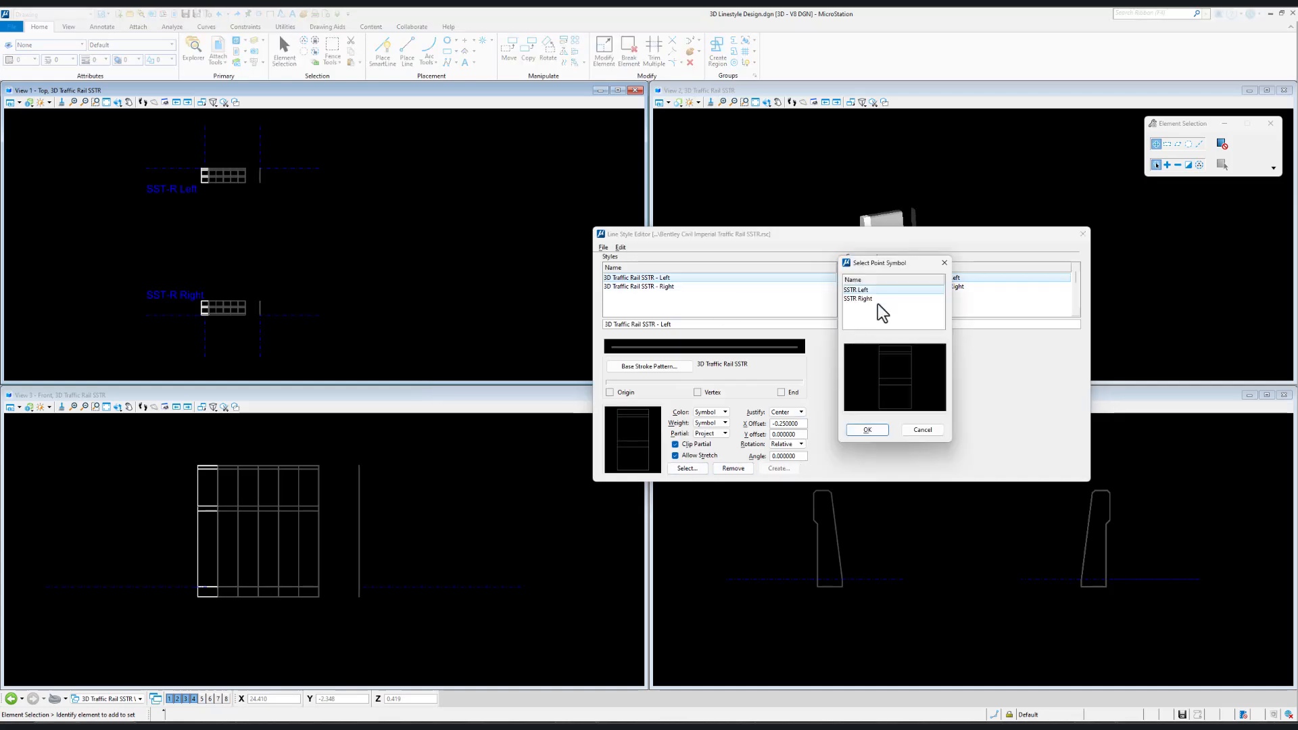
Preview an existing SSTR point symbol in the Traffic Rail SSTR library
{"action": "left_click", "coordinate": [857, 289]}
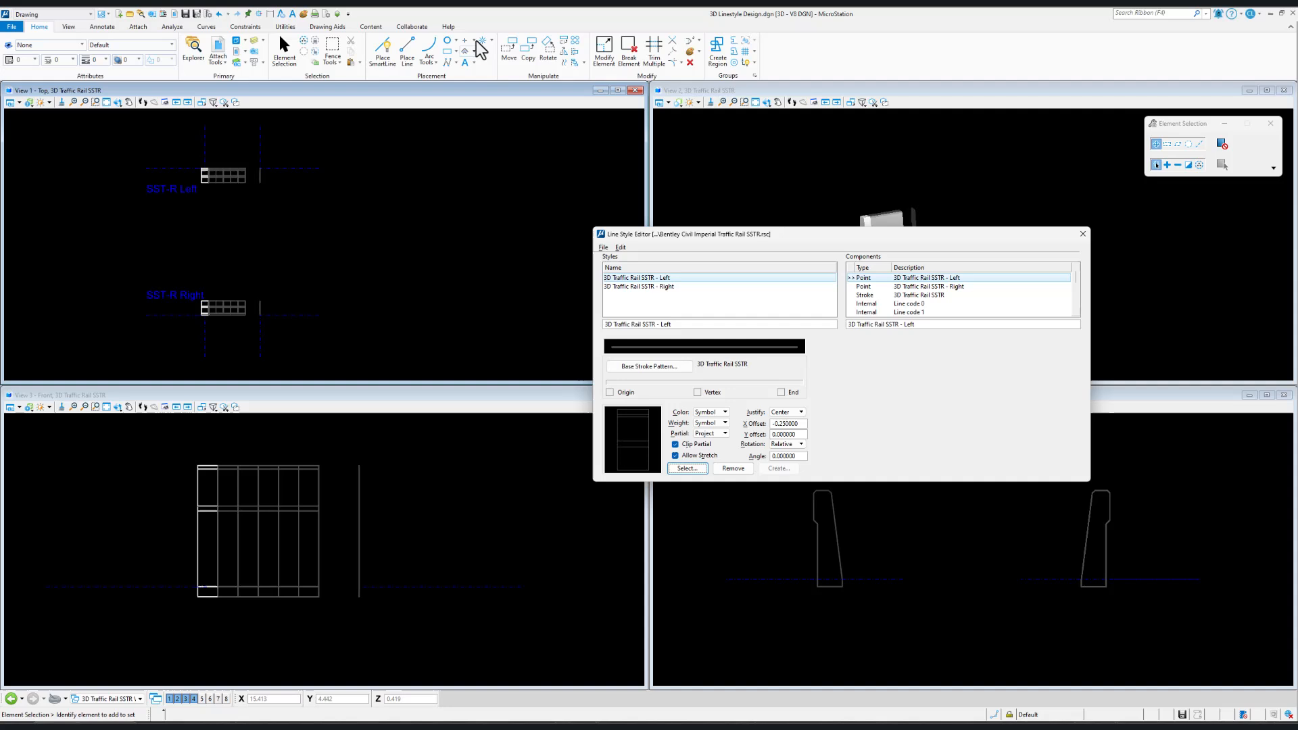
Create a point symbol named SSTR Left from the selected left rail section
{"action": "left_click", "coordinate": [479, 39]}
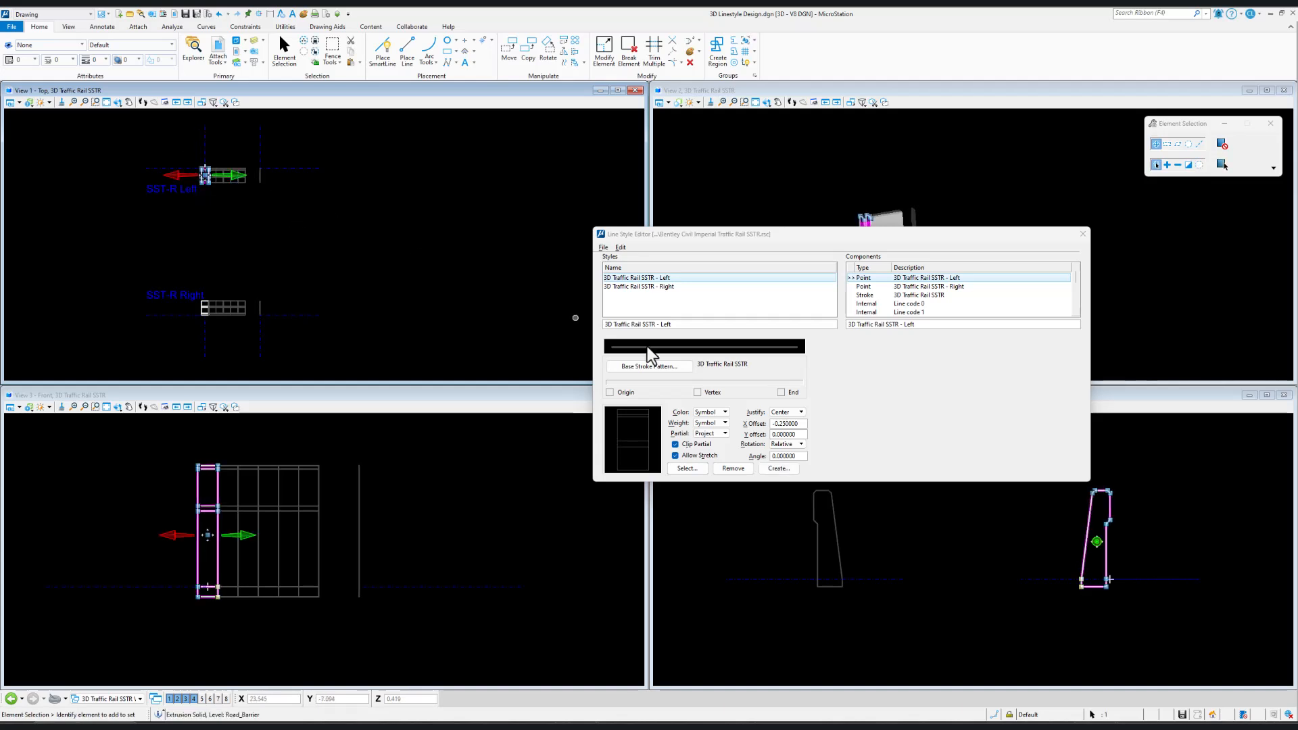
{"action": "left_click", "coordinate": [775, 469]}
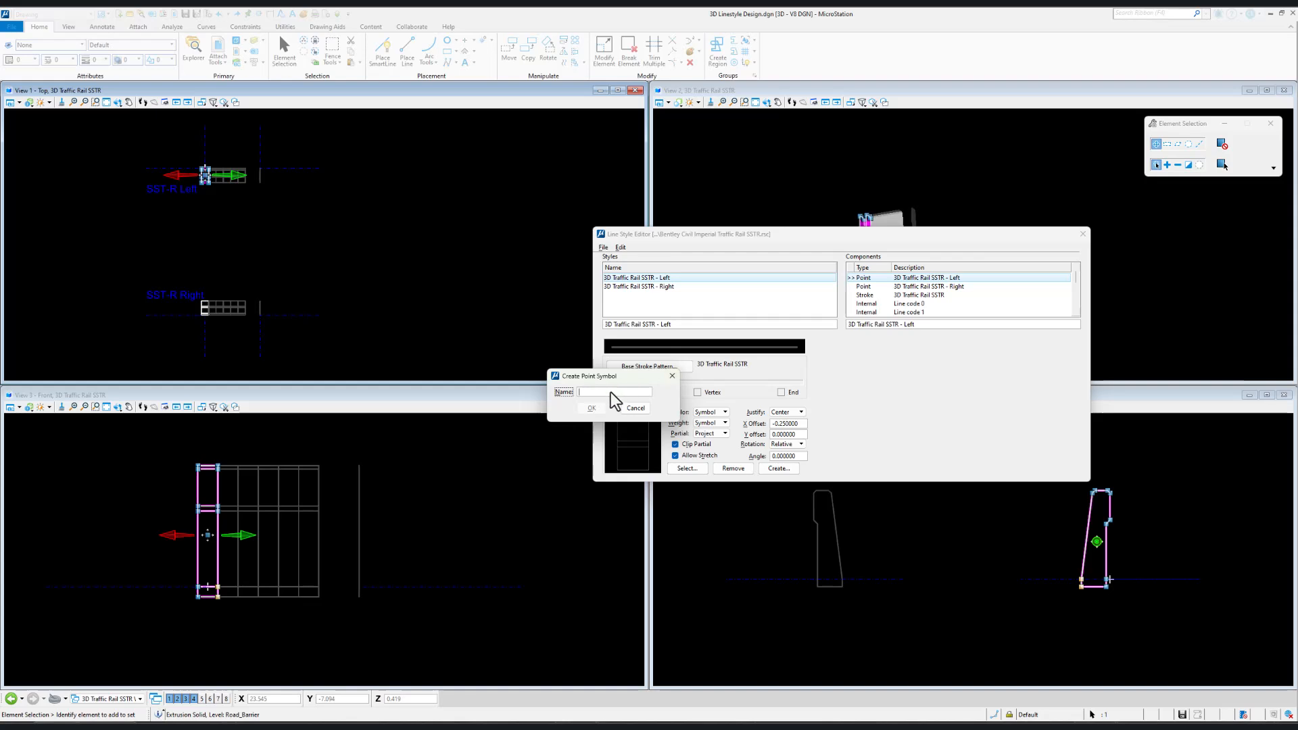
{"action": "type", "text": "SSTR"}
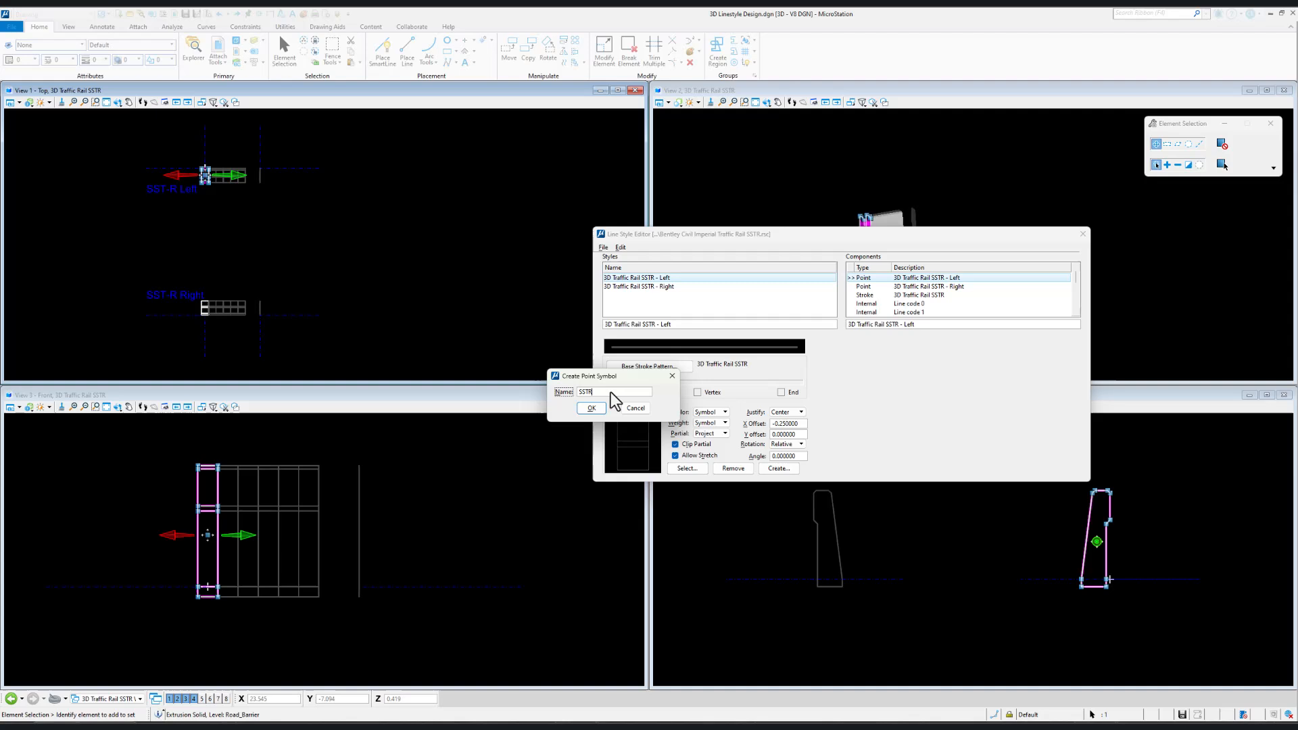
{"action": "type", "text": "Left"}
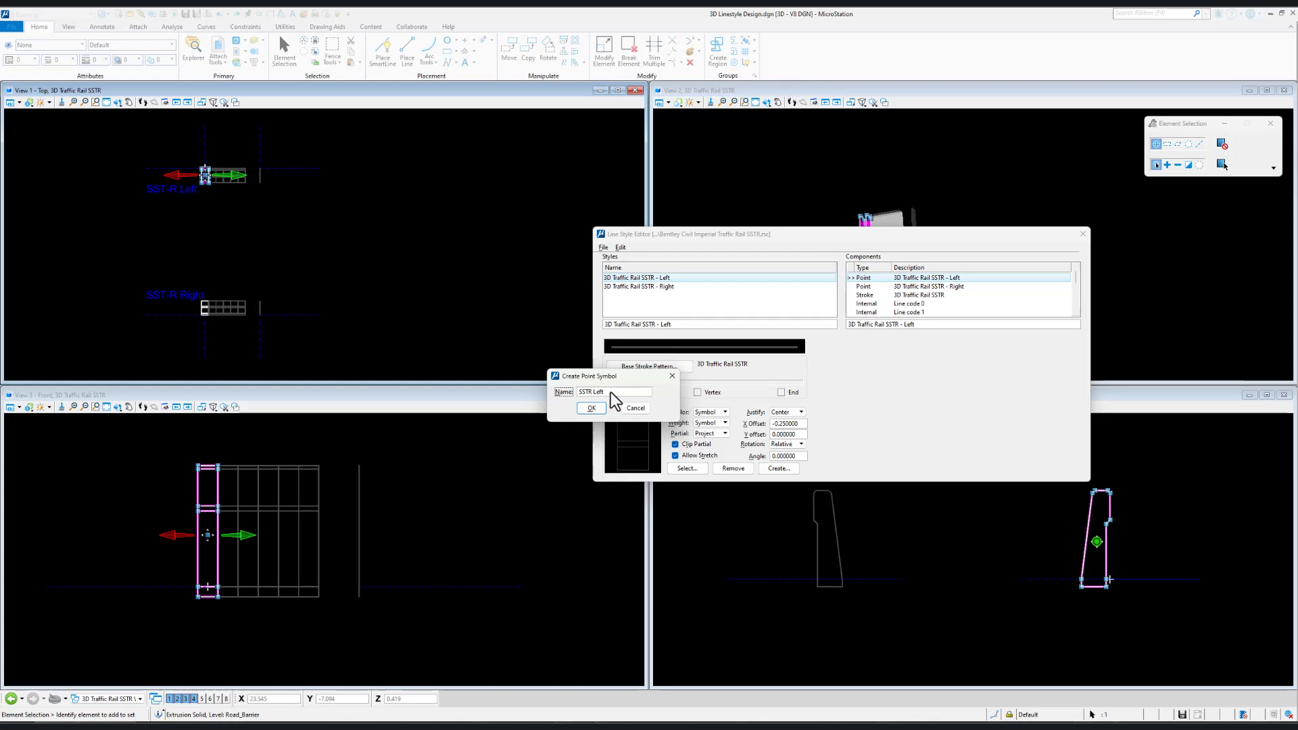
{"action": "left_click", "coordinate": [590, 407]}
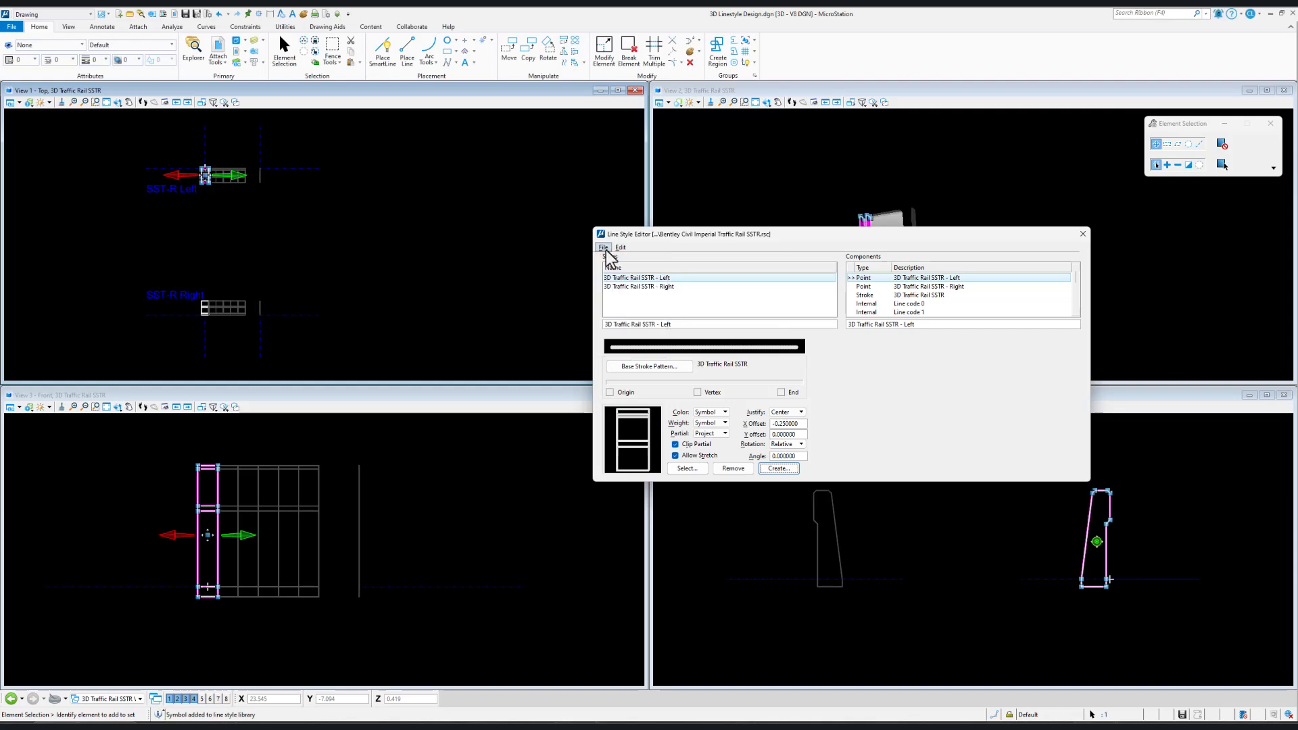
{"action": "left_click", "coordinate": [603, 247]}
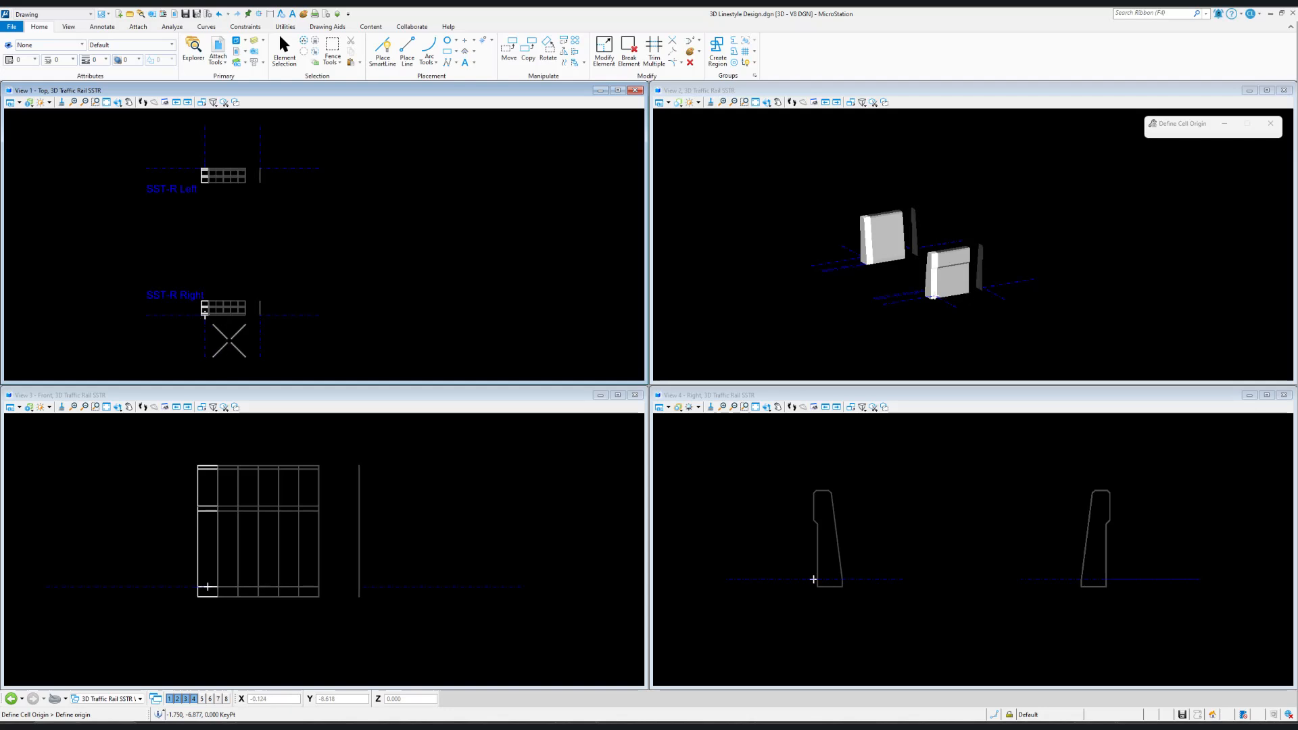
Set the symbol origin, select the right rail and start reopening the Traffic Rail SSTR library
{"action": "left_click", "coordinate": [223, 308]}
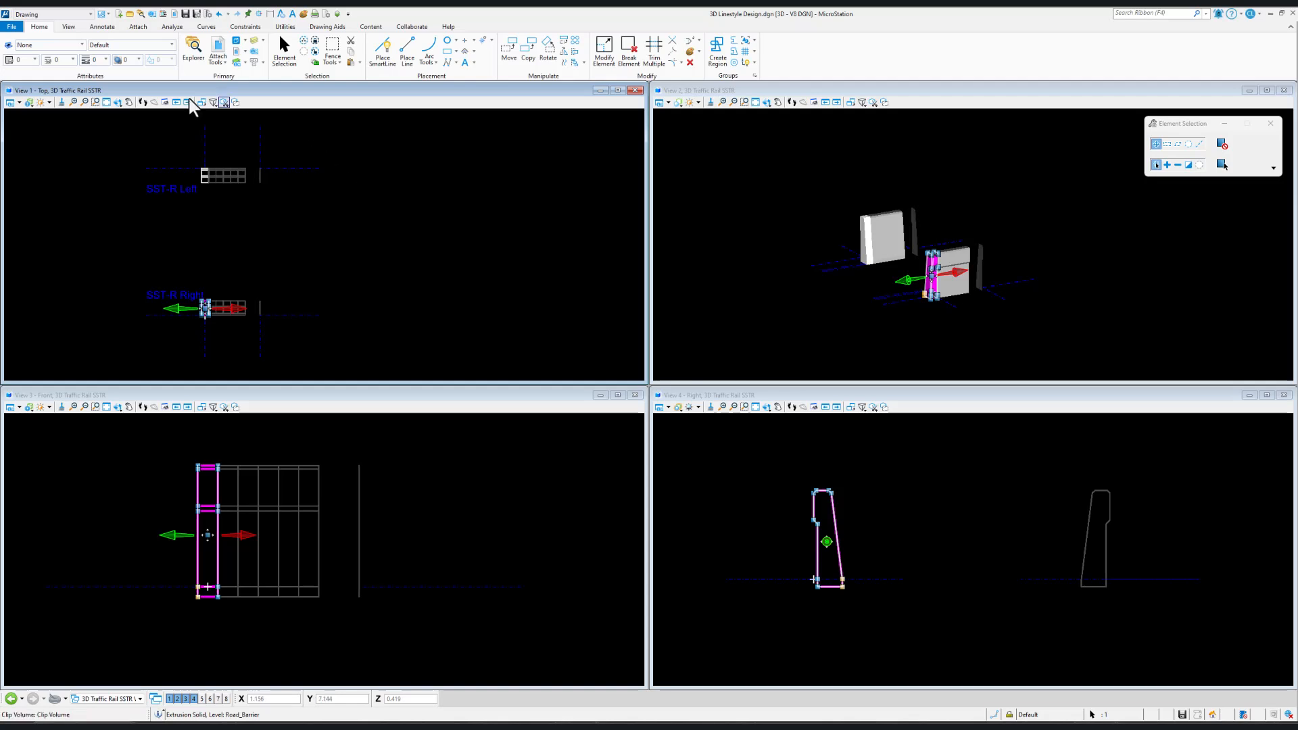
{"action": "left_click", "coordinate": [91, 58]}
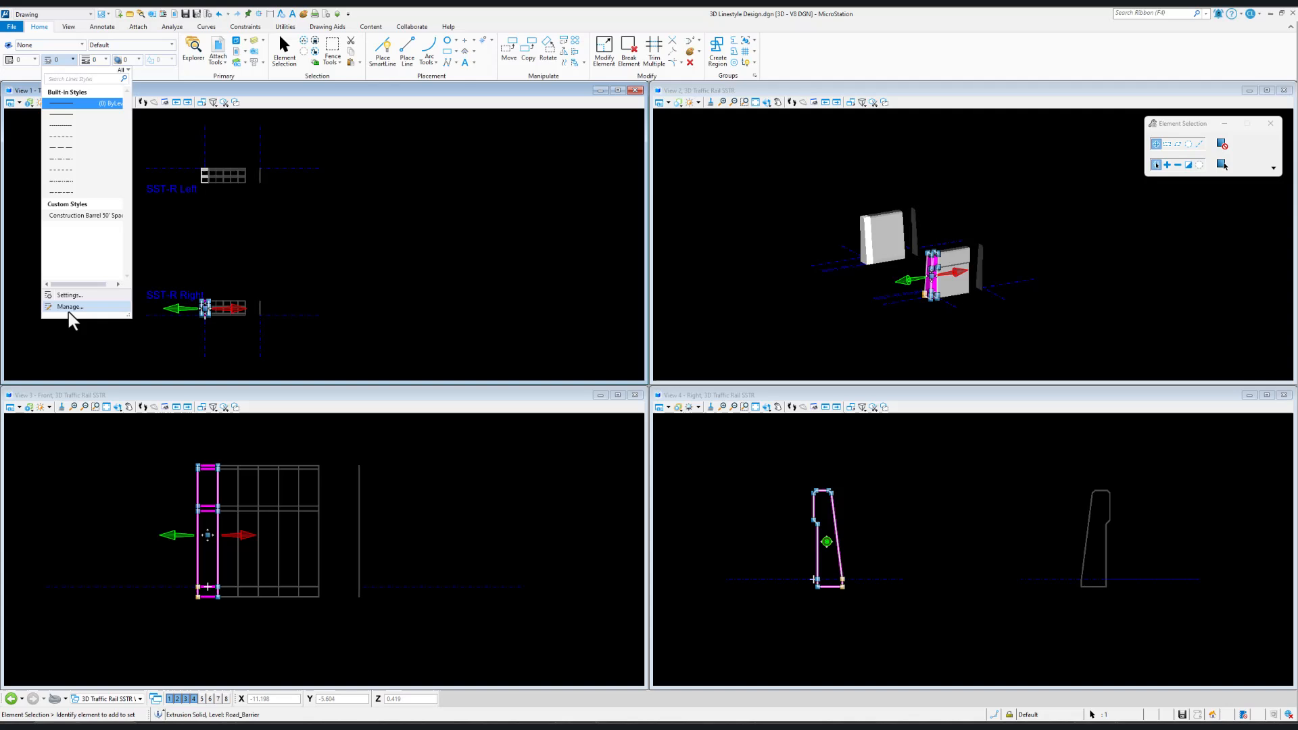
{"action": "left_click", "coordinate": [69, 307]}
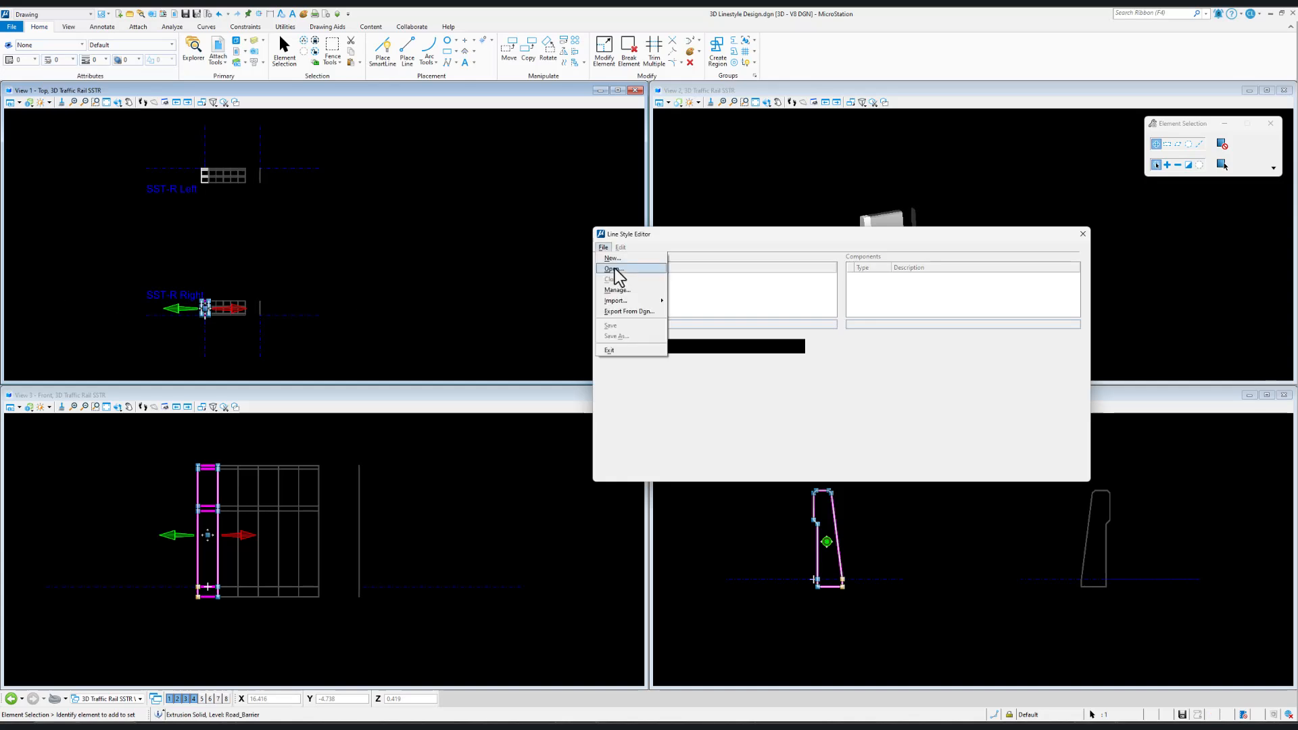
{"action": "left_click", "coordinate": [611, 268]}
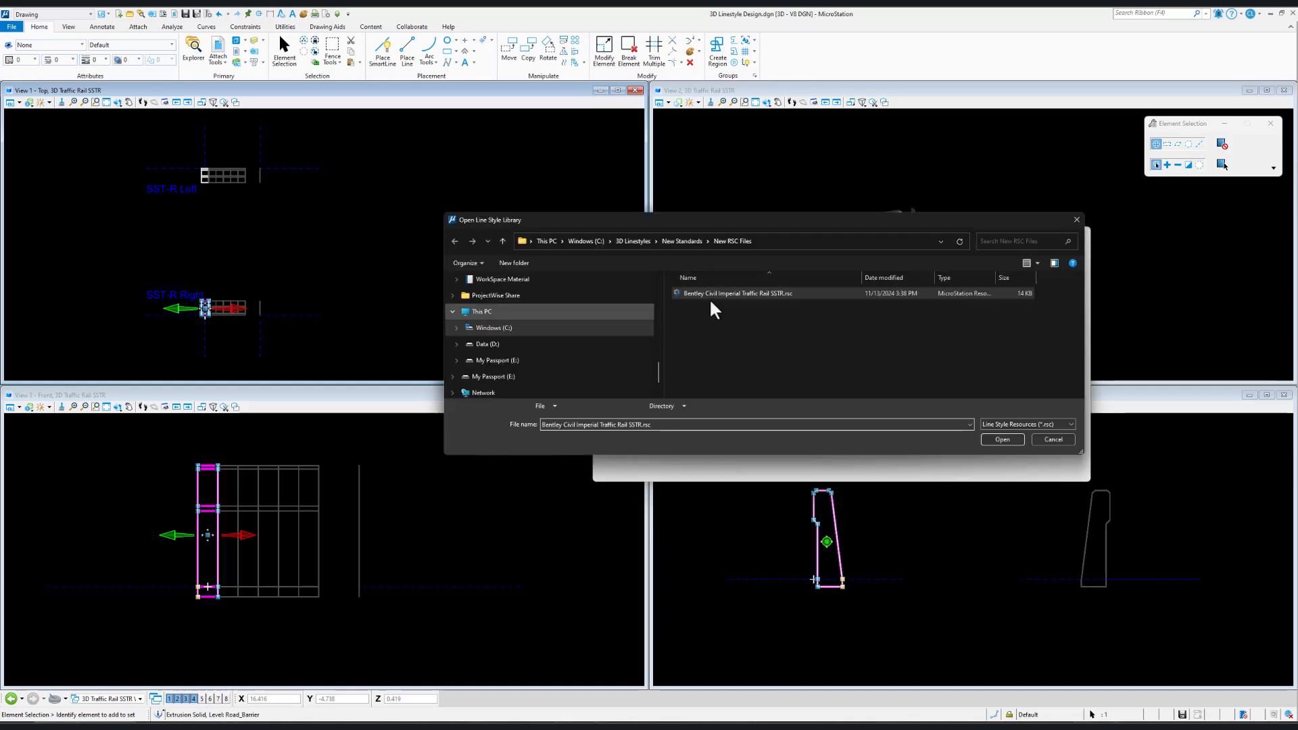
Create point symbol SSTR Right from the right rail, replacing the existing one
{"action": "left_click", "coordinate": [1001, 440]}
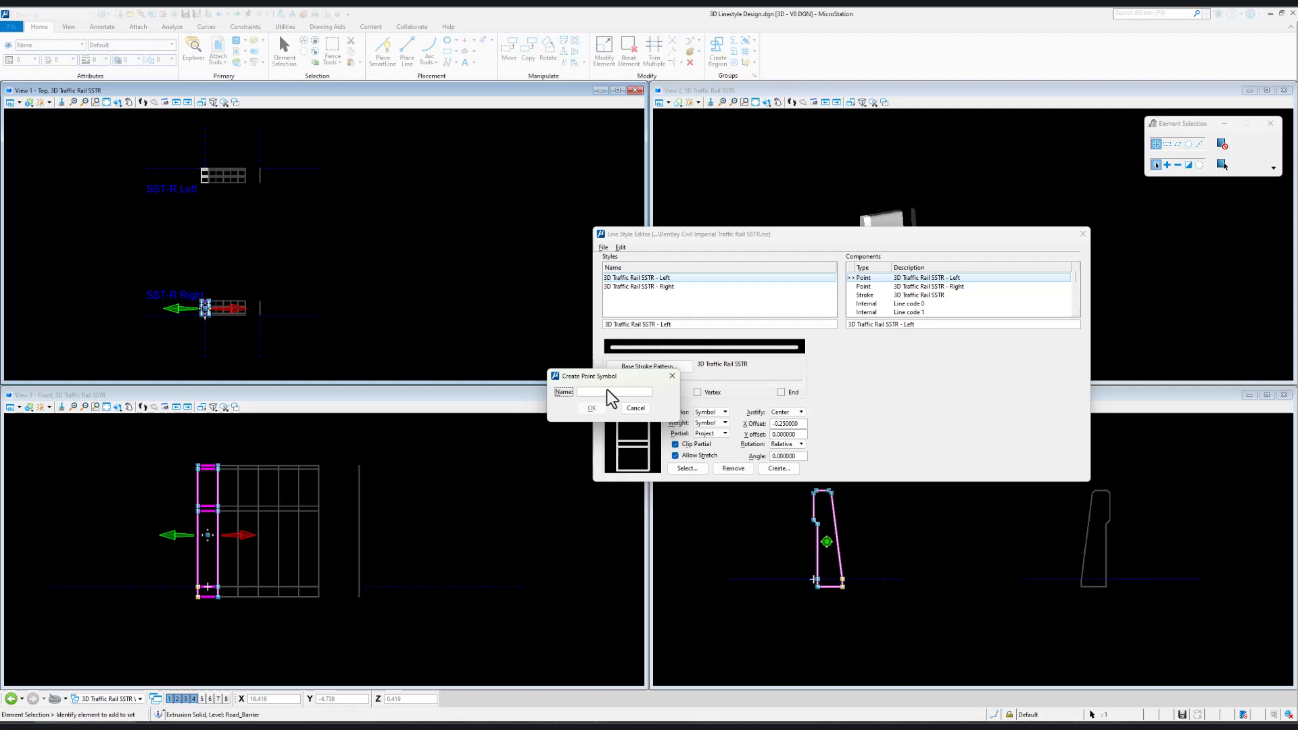
{"action": "type", "text": "SSTR Righ"}
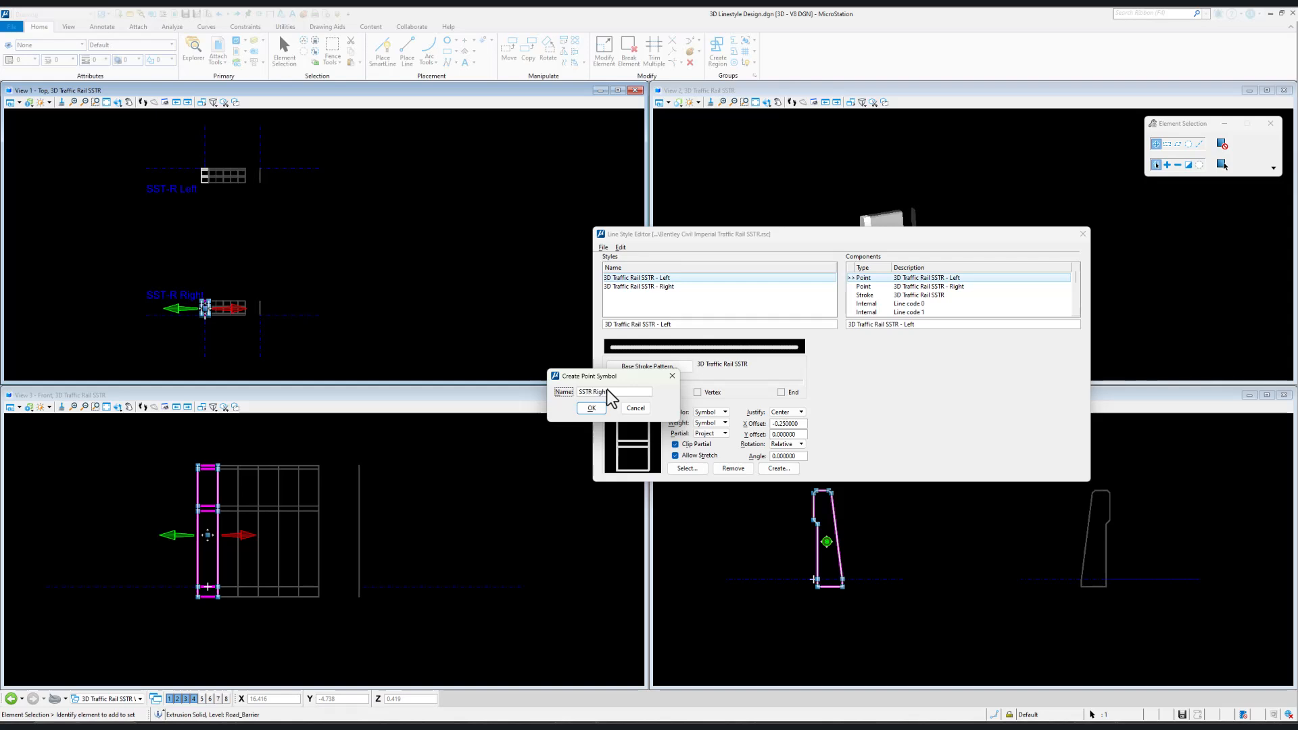
{"action": "left_click", "coordinate": [591, 409]}
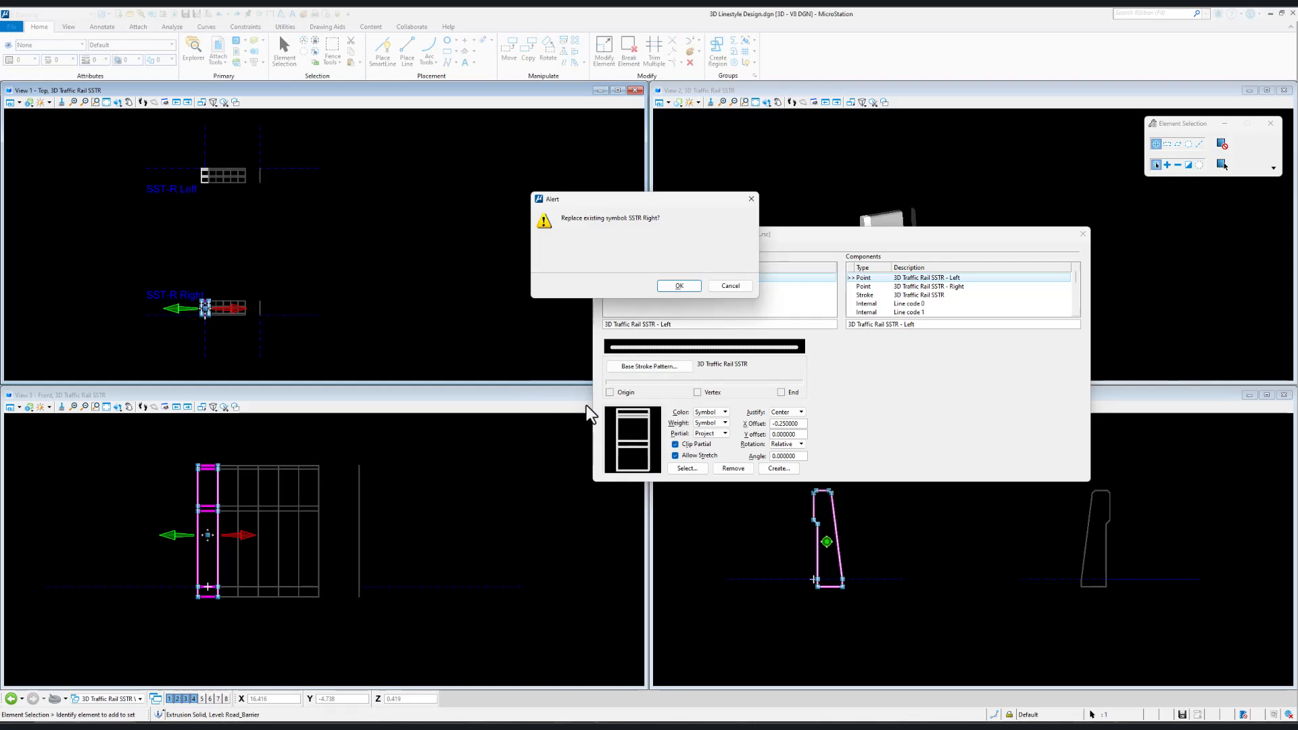
{"action": "left_click", "coordinate": [678, 285]}
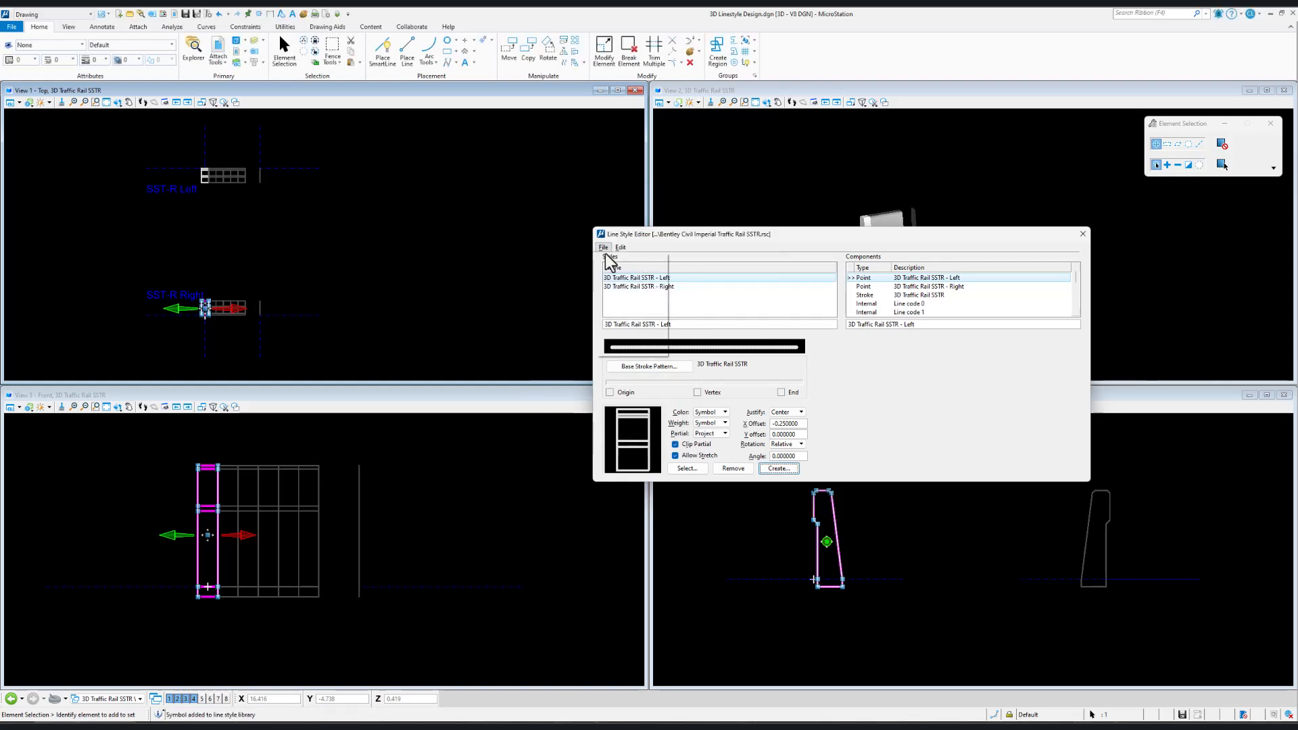
{"action": "left_click", "coordinate": [603, 246]}
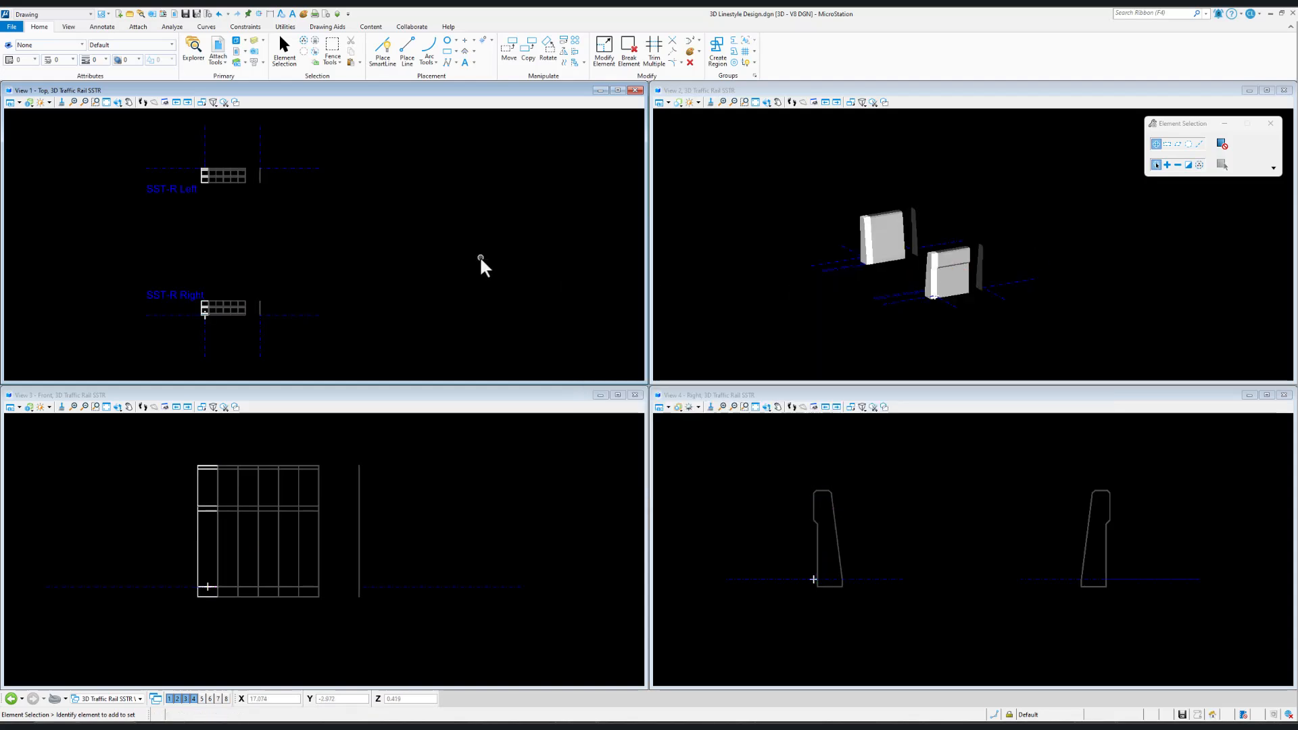
{"action": "mouse_move", "coordinate": [480, 276]}
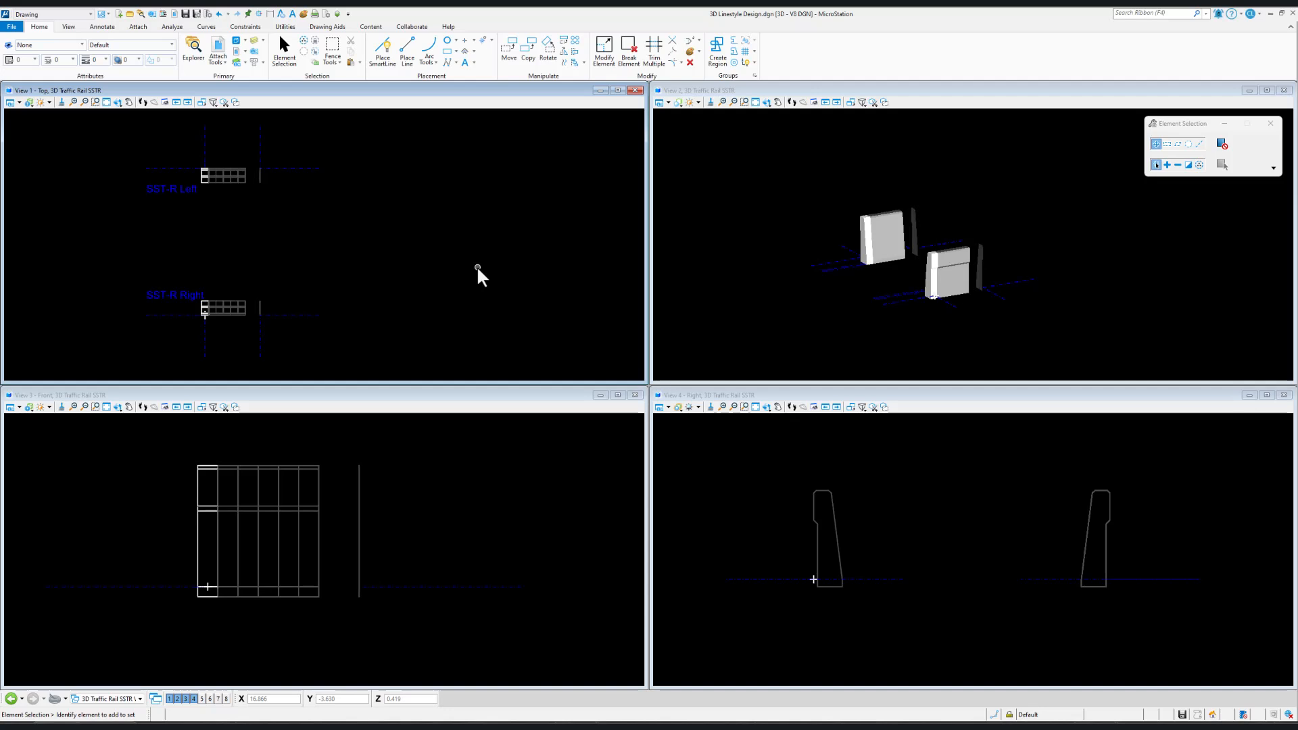
{"action": "mouse_move", "coordinate": [482, 296]}
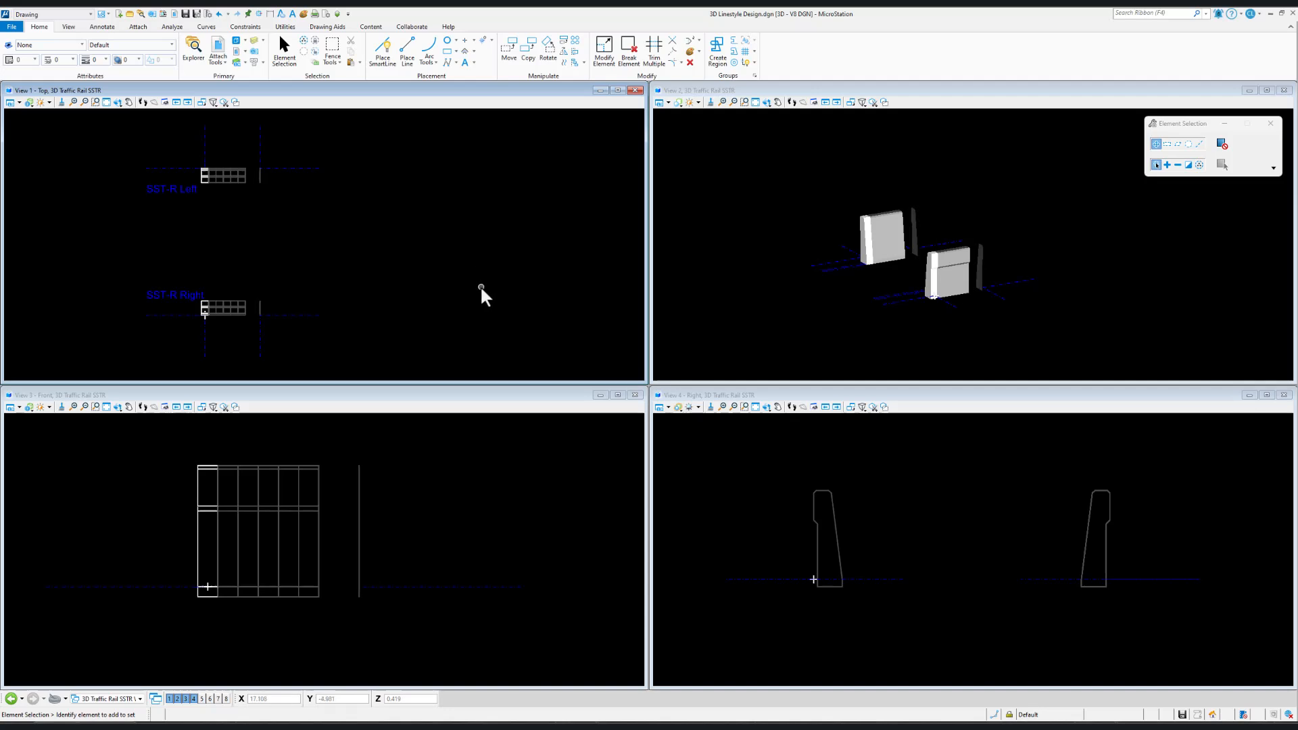